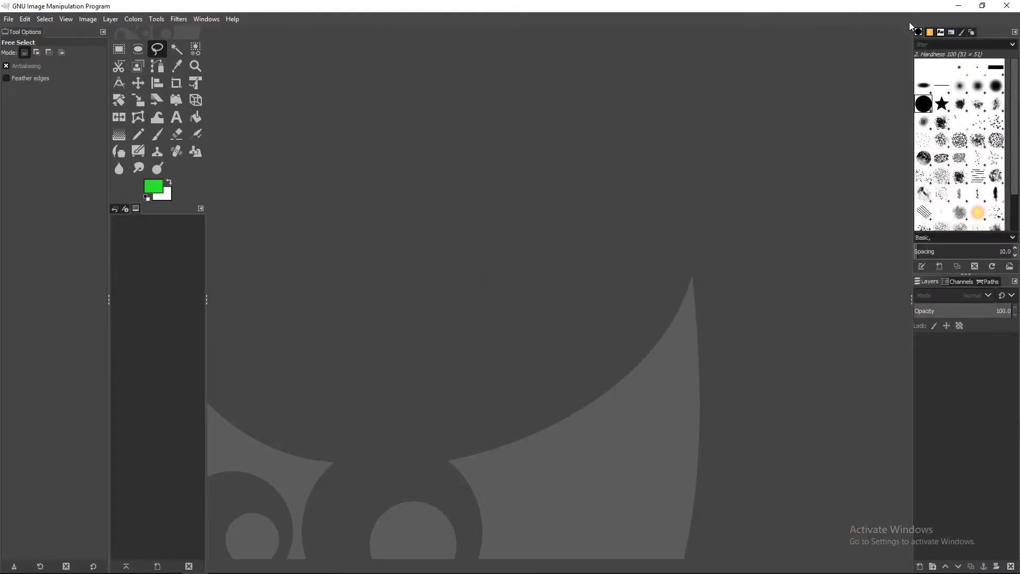
mouse_move(891, 7)
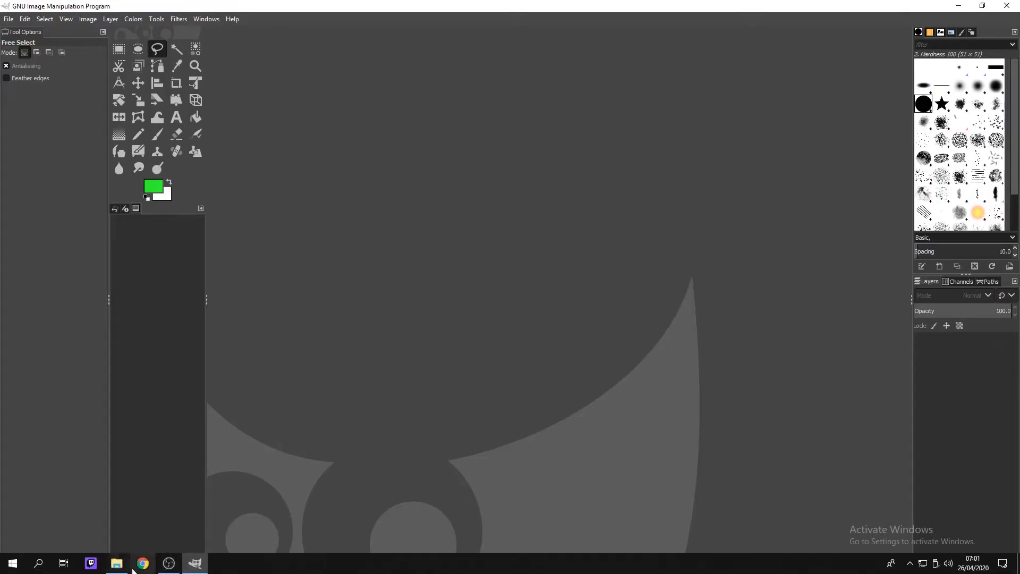
From Downloads in File Explorer, open the wheat-field photo and add the cereal box photo as a layer
click(117, 562)
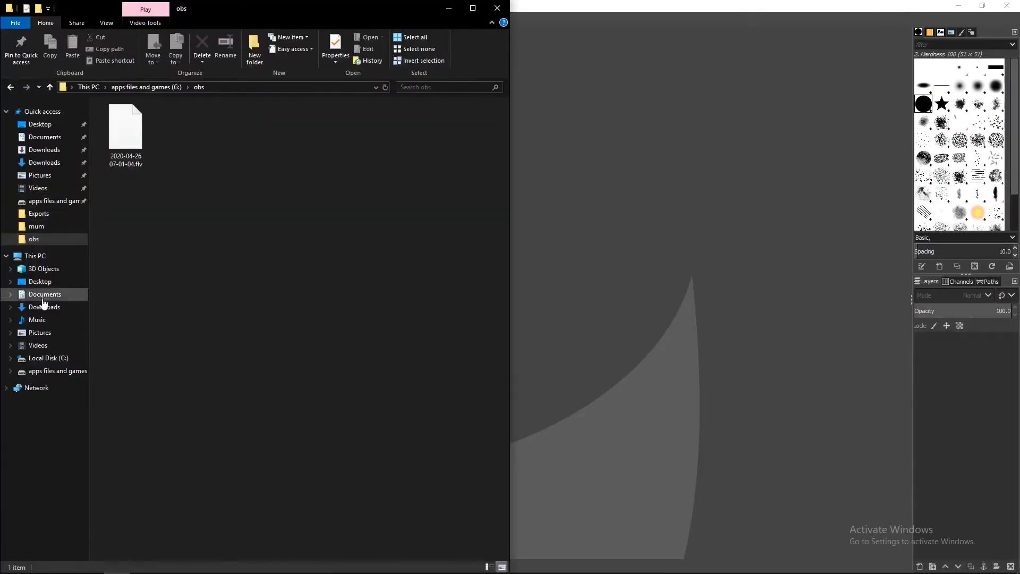
click(44, 307)
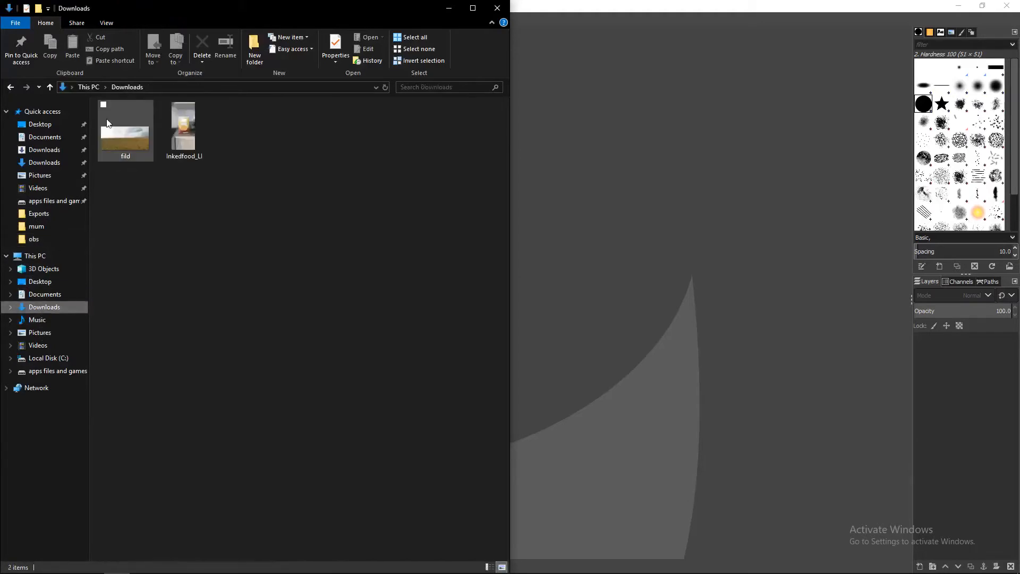
click(125, 127)
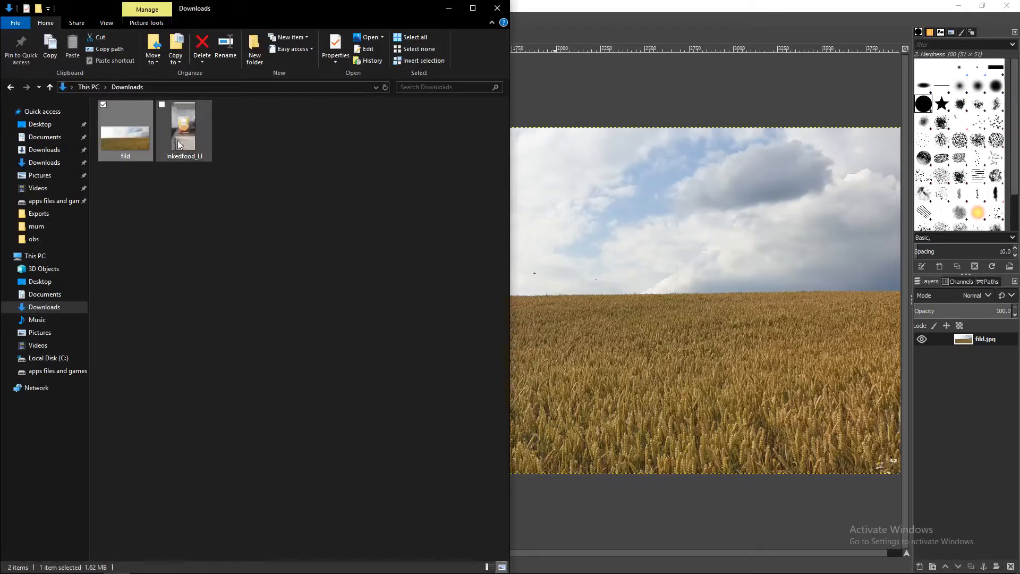
click(185, 128)
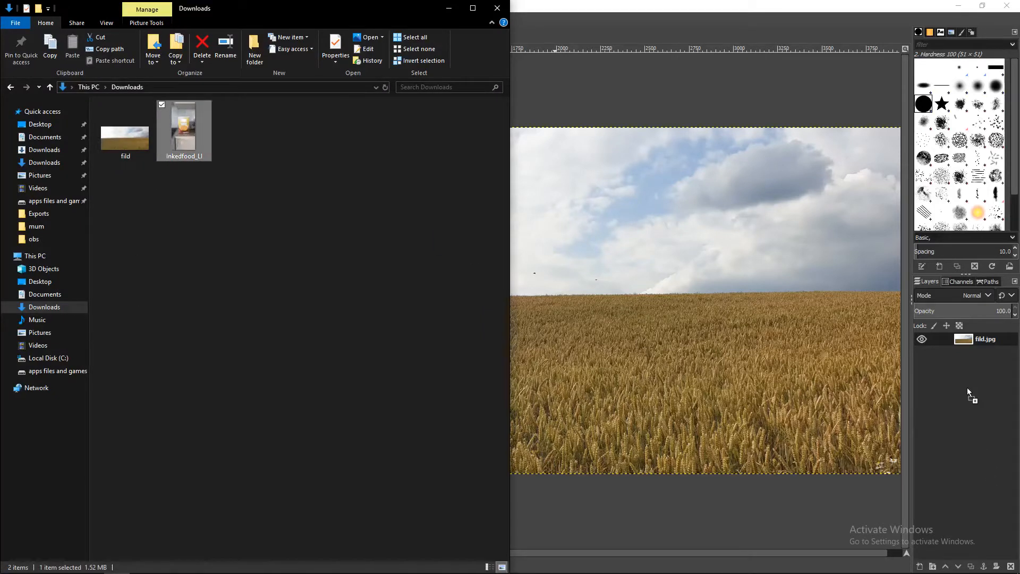
mouse_move(950, 504)
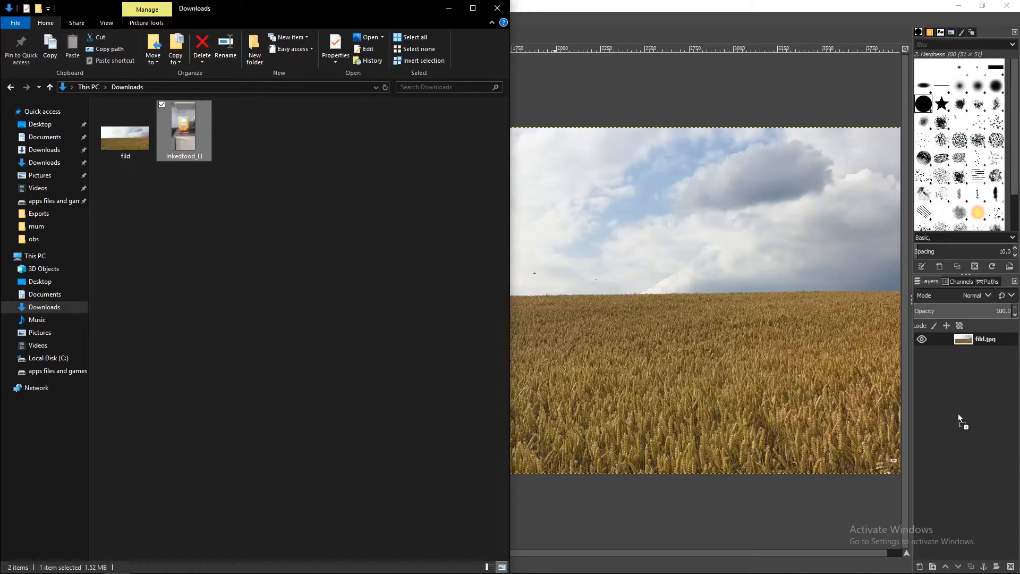
mouse_move(962, 421)
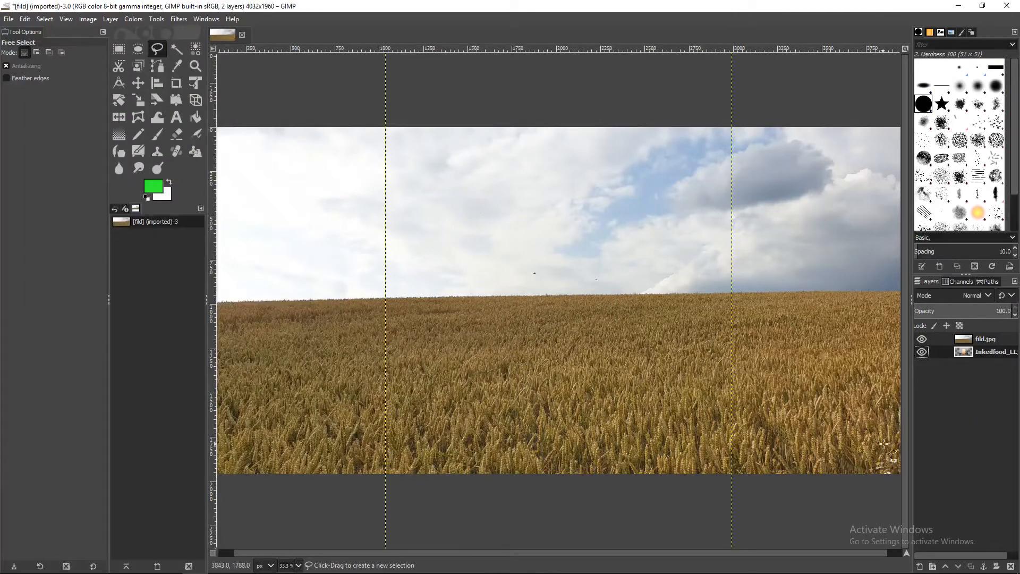
Raise the cereal box layer above the field and scale it to 1400 px wide
click(987, 339)
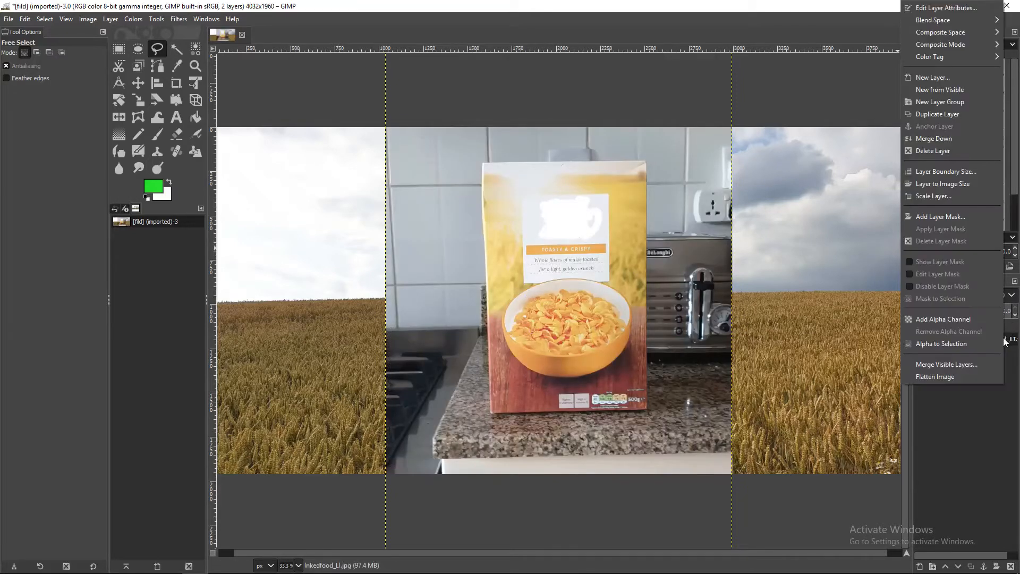
click(935, 196)
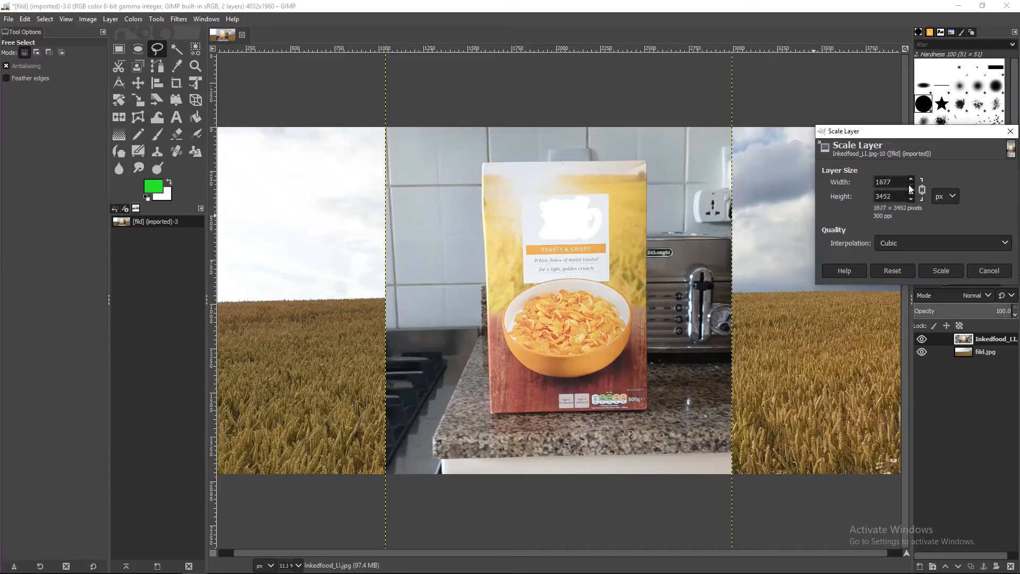
click(909, 200)
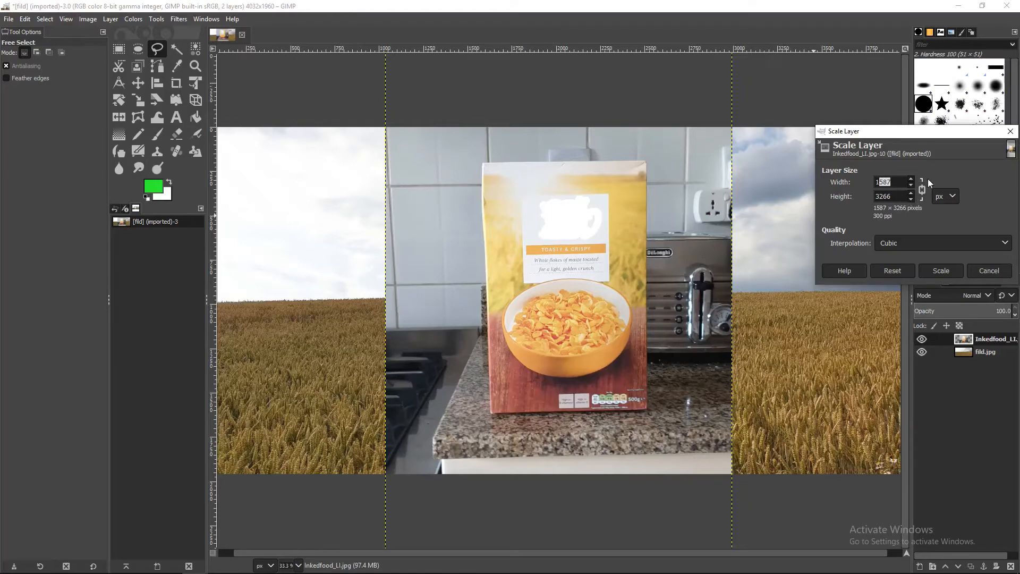
text(1400)
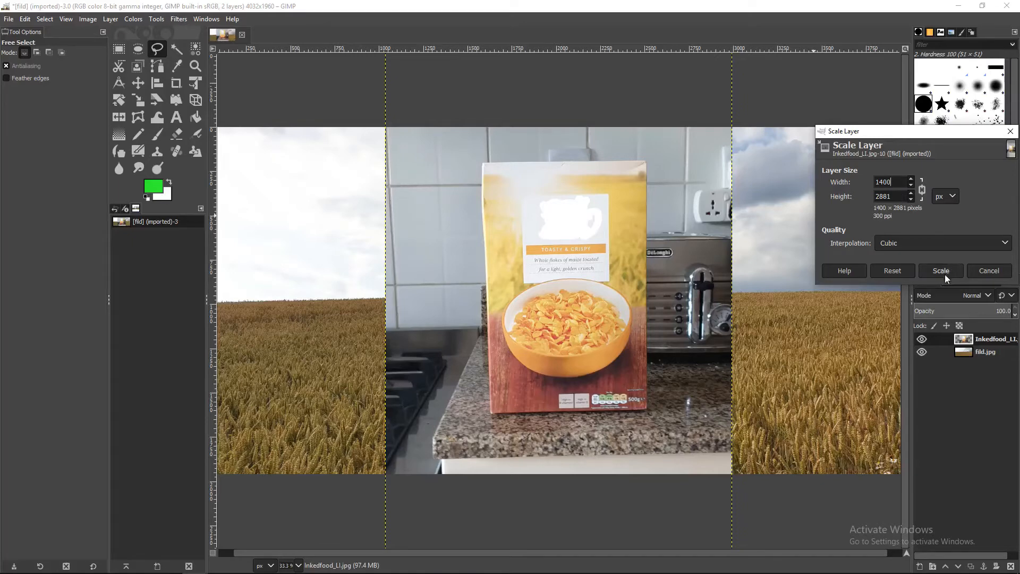
click(940, 271)
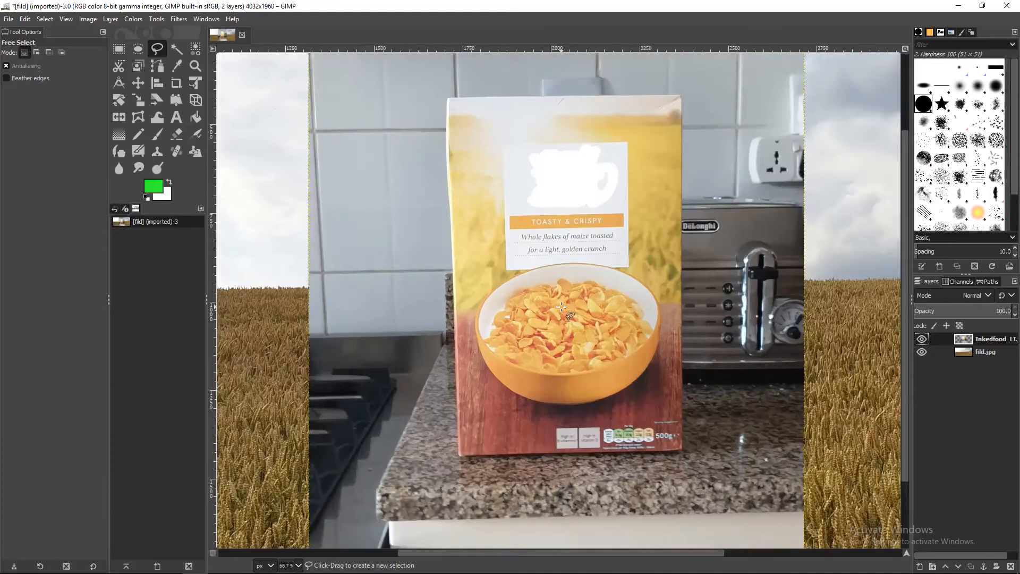
mouse_move(684, 97)
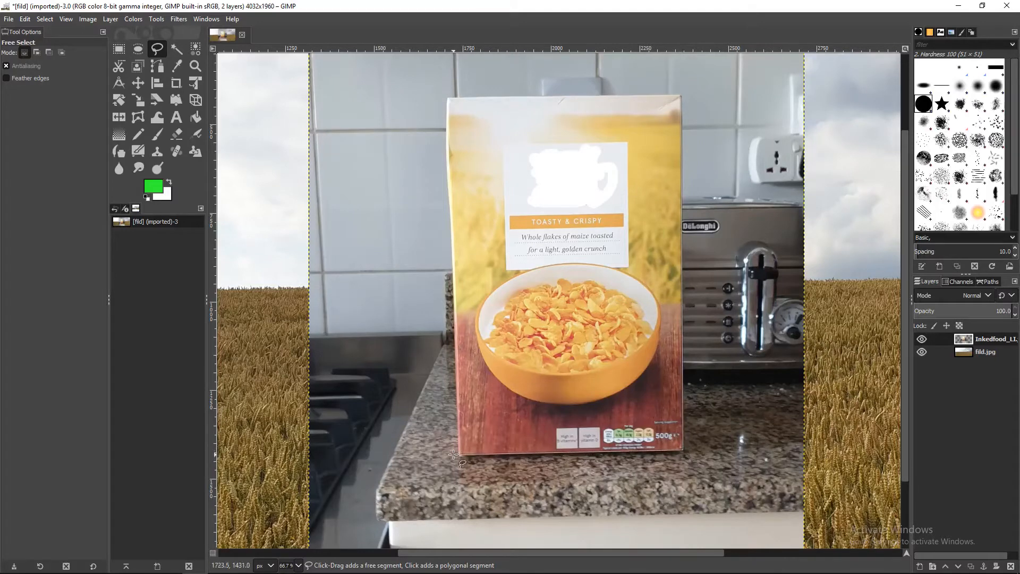
Outline the cereal box with Free Select, closing and committing the selection
click(449, 96)
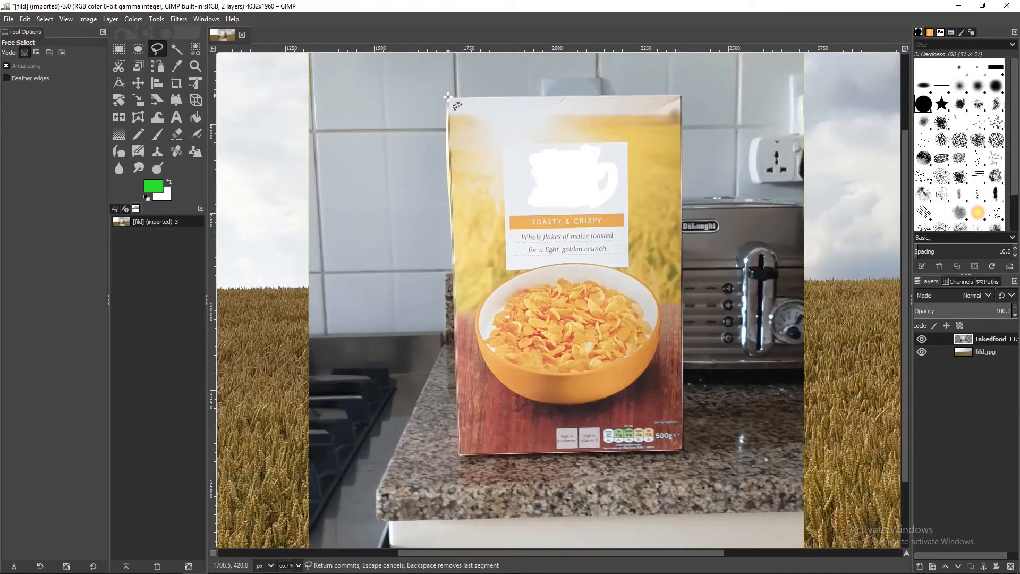
click(680, 96)
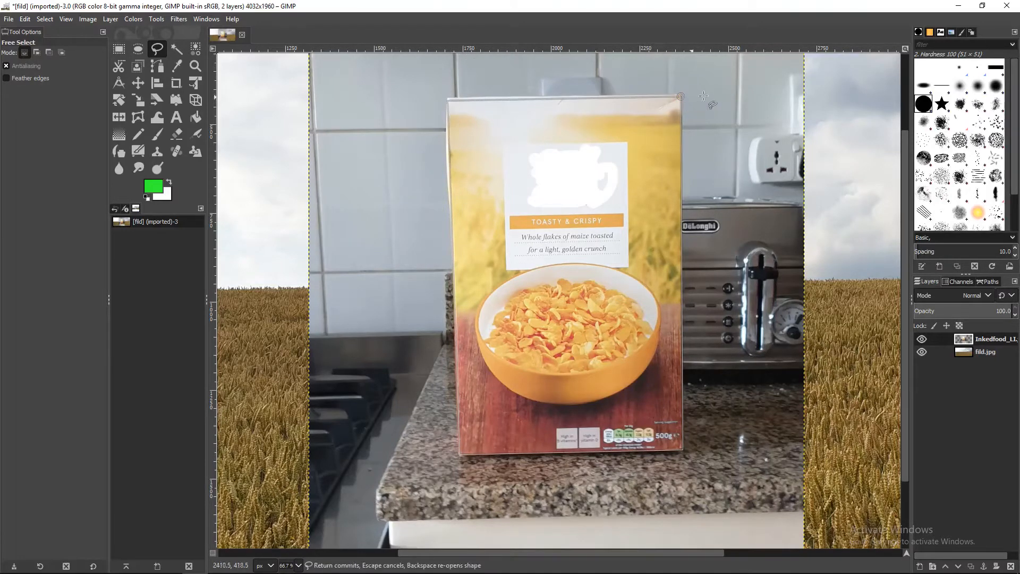
click(680, 97)
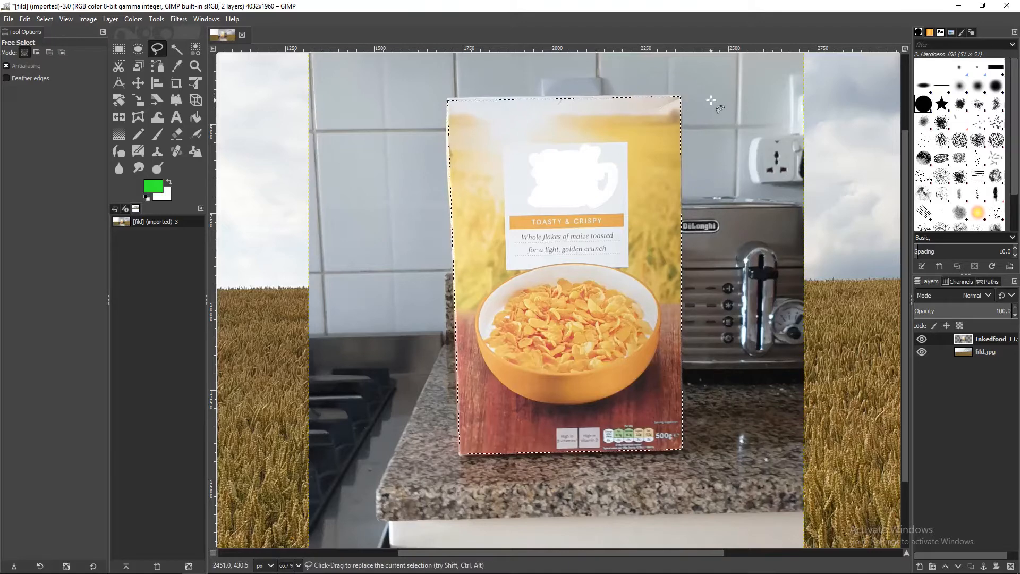
click(996, 339)
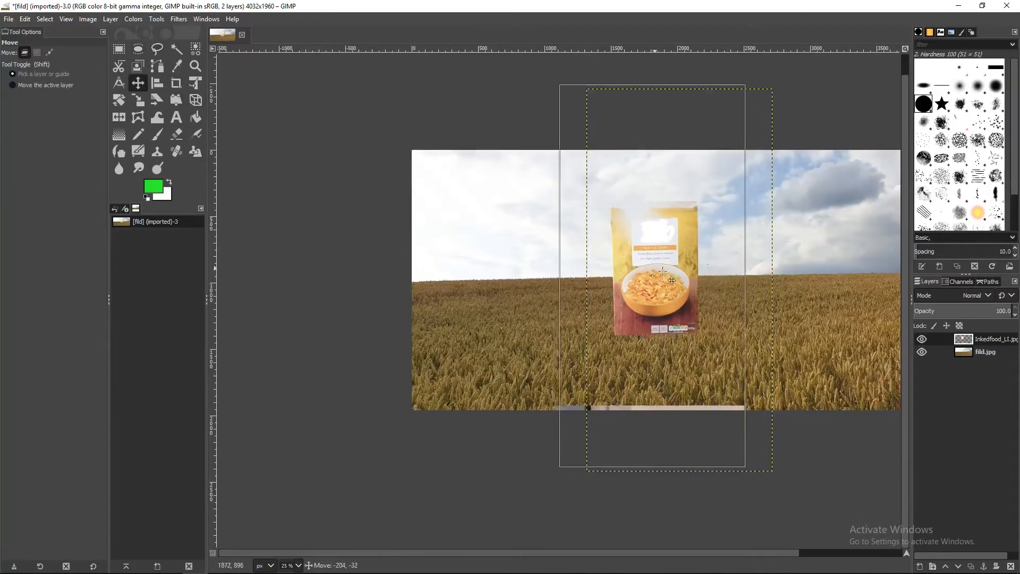
Drag the cut-out box to stand in the wheat field, slightly left of centre
drag(671, 280, 657, 270)
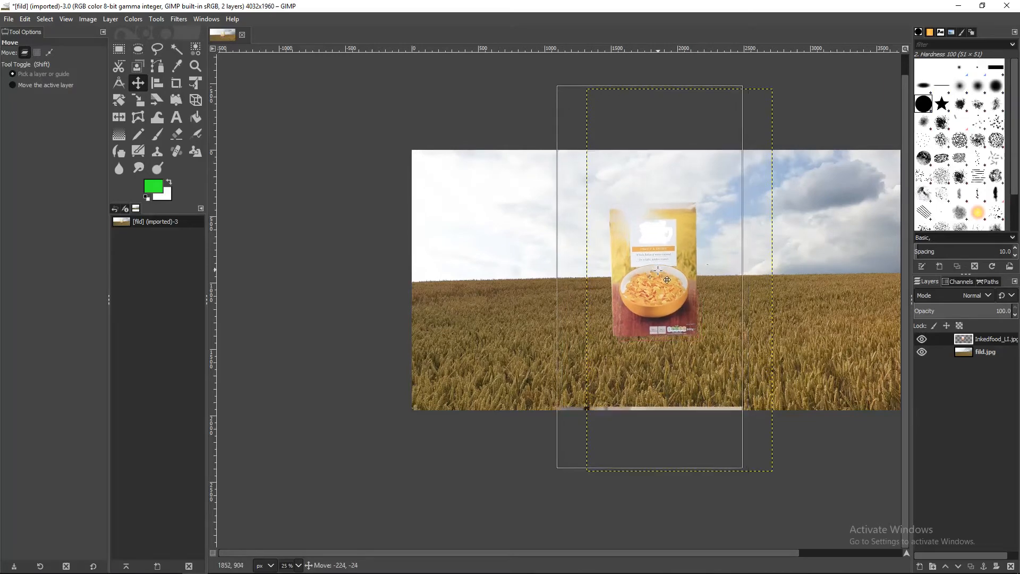
drag(659, 281, 659, 202)
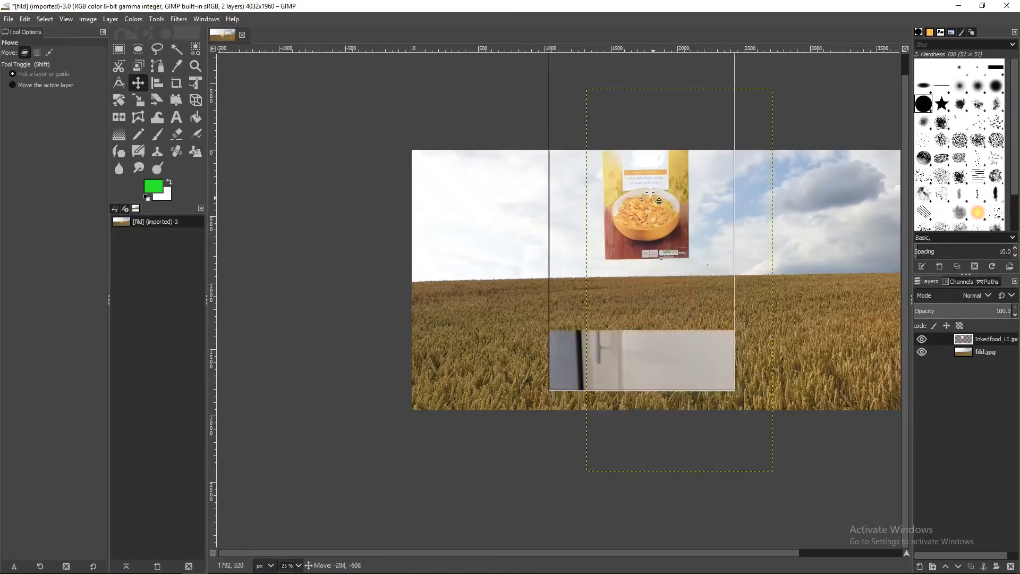
drag(659, 202, 648, 389)
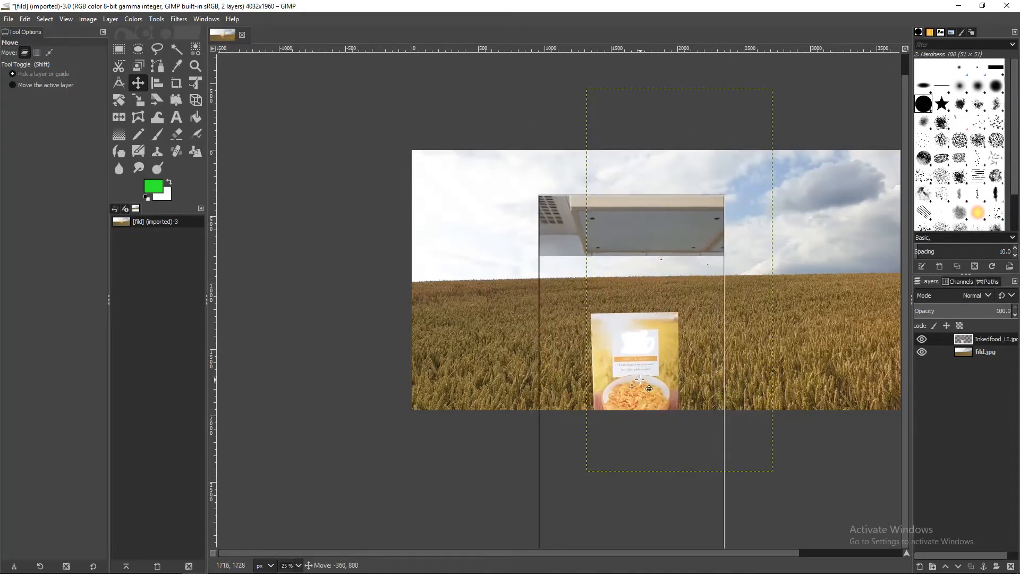
drag(634, 387, 631, 280)
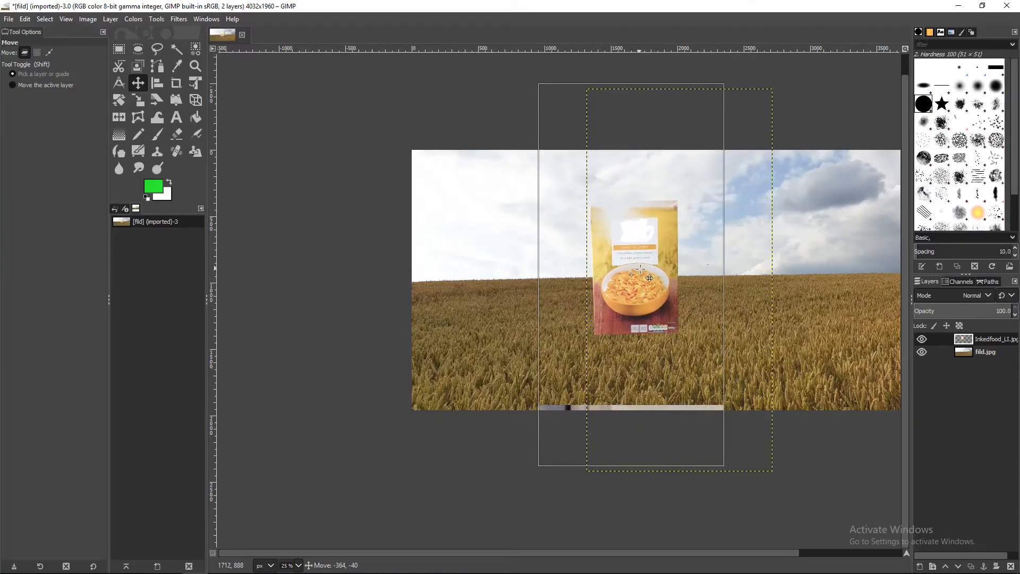
drag(634, 273, 640, 260)
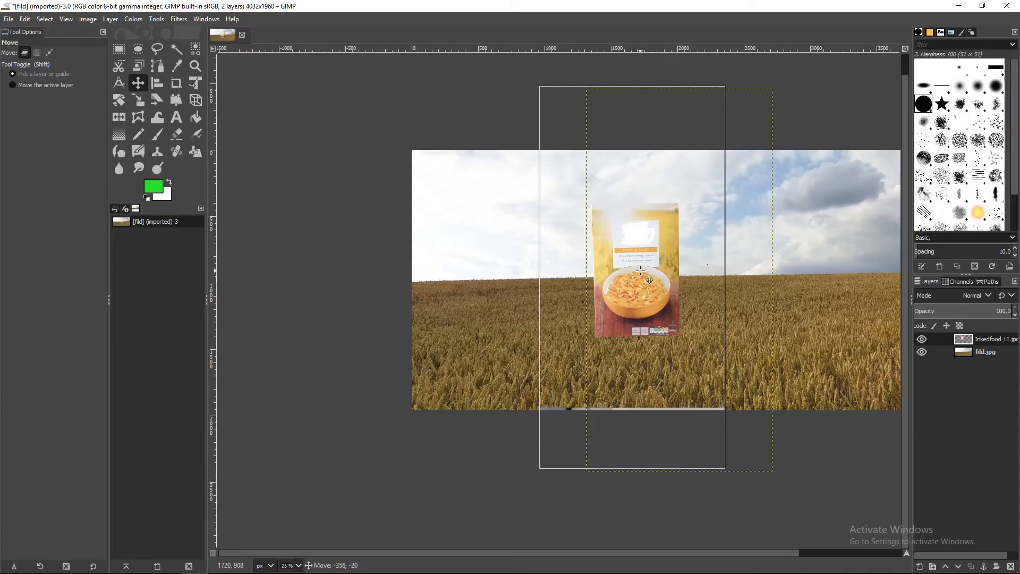
drag(648, 280, 628, 286)
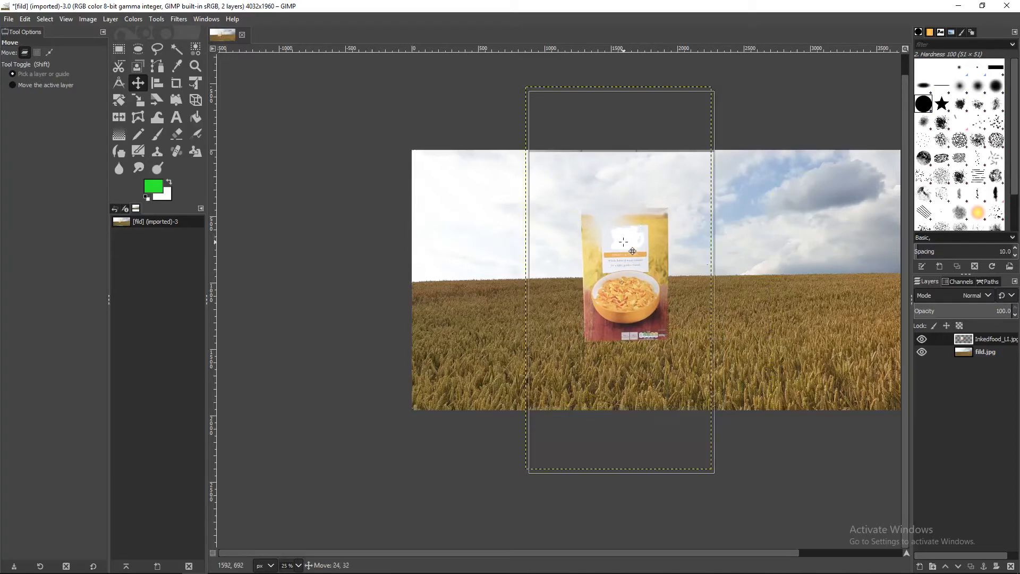
drag(631, 251, 595, 235)
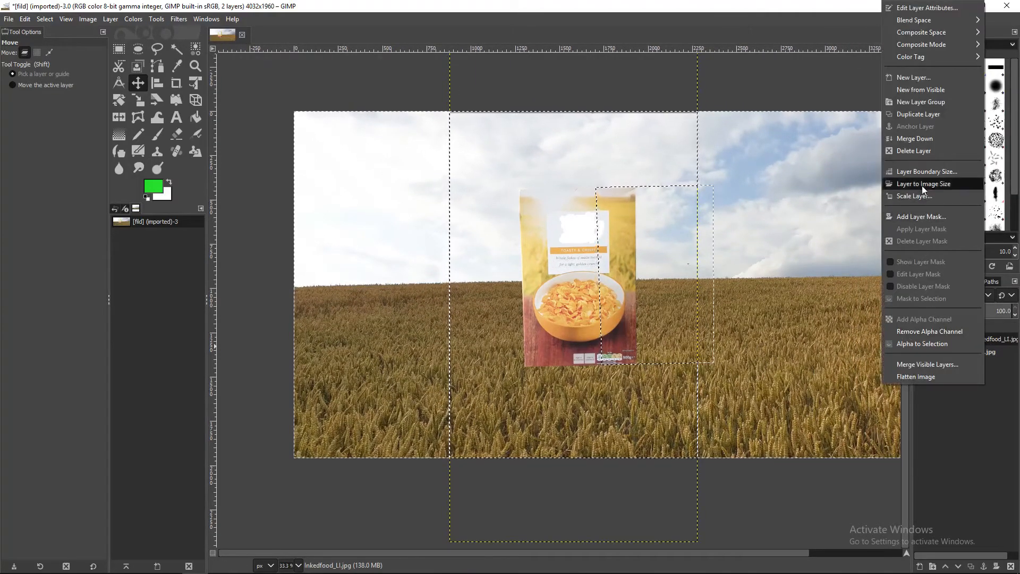
mouse_move(919, 113)
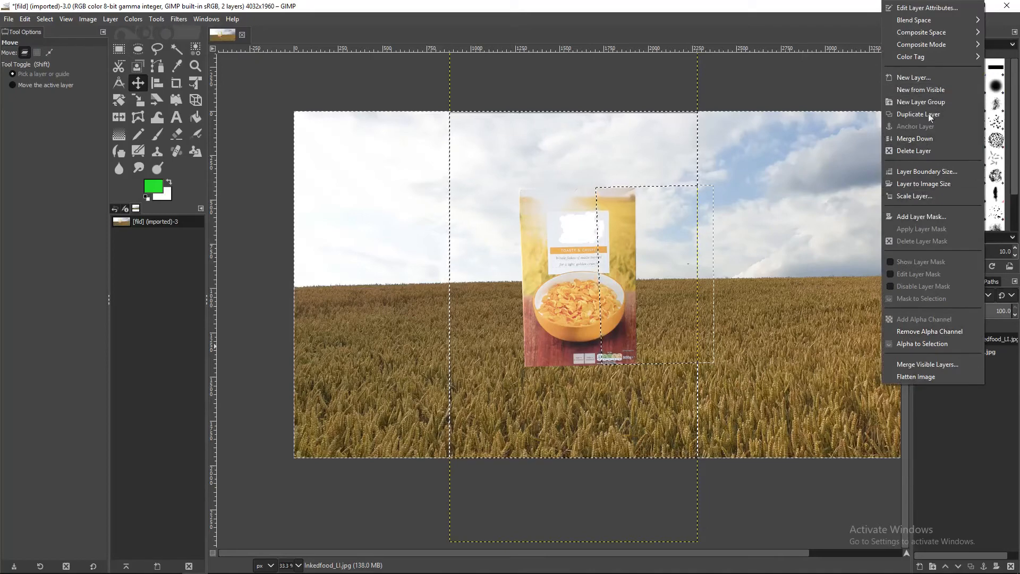
Duplicate the cereal box layer and adjust the copy's alpha channel
click(919, 113)
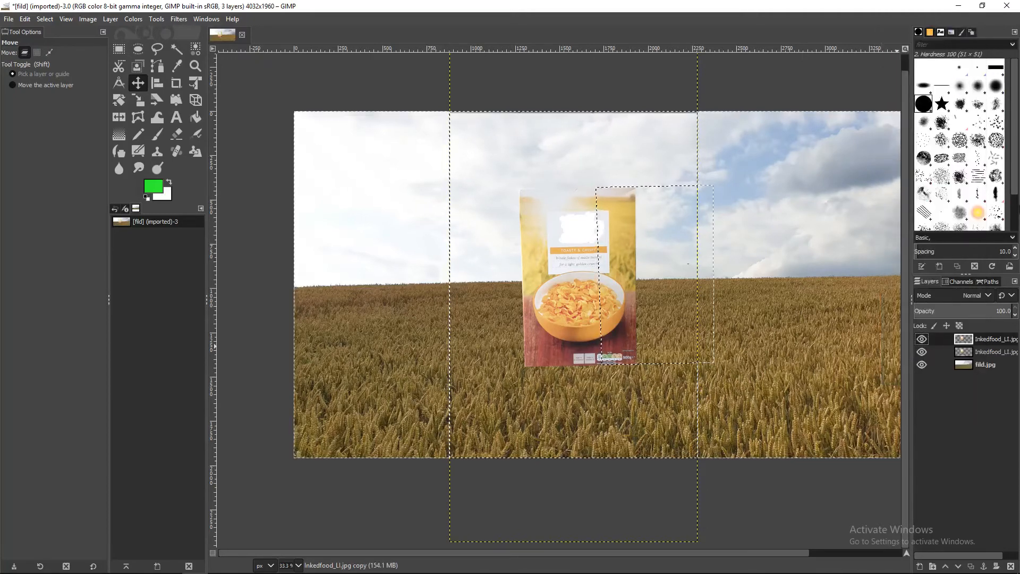
click(110, 18)
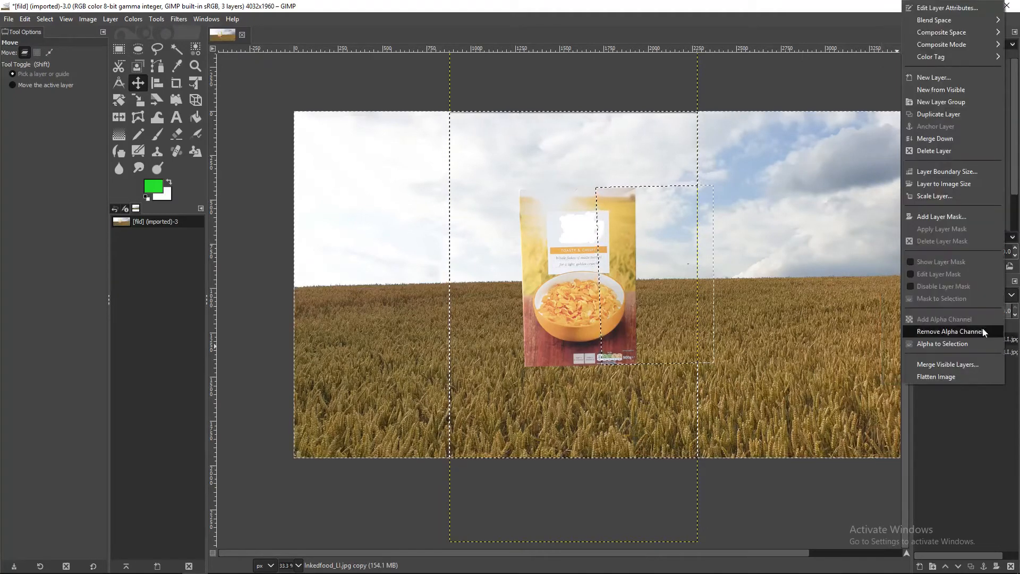
click(946, 331)
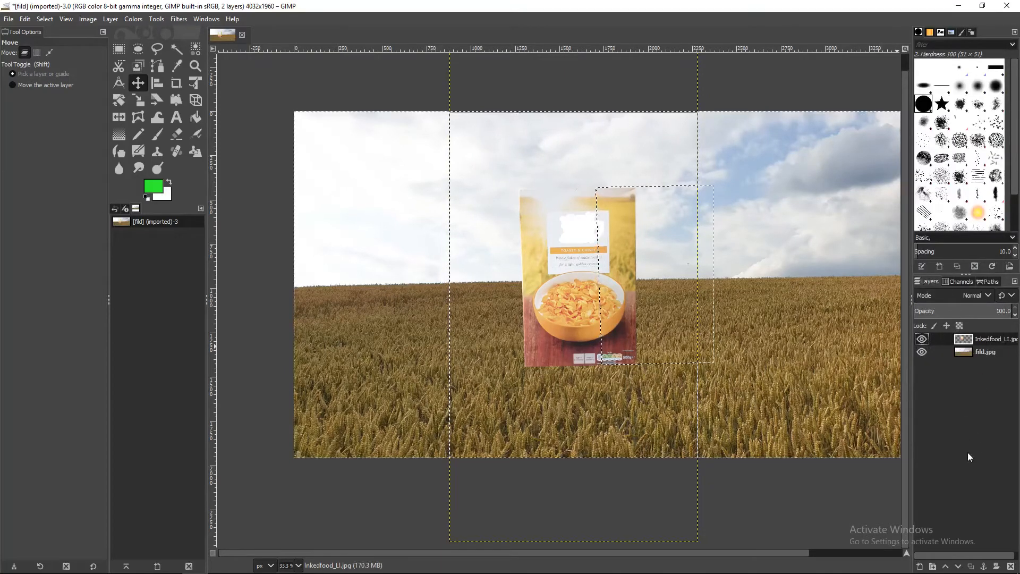
click(972, 565)
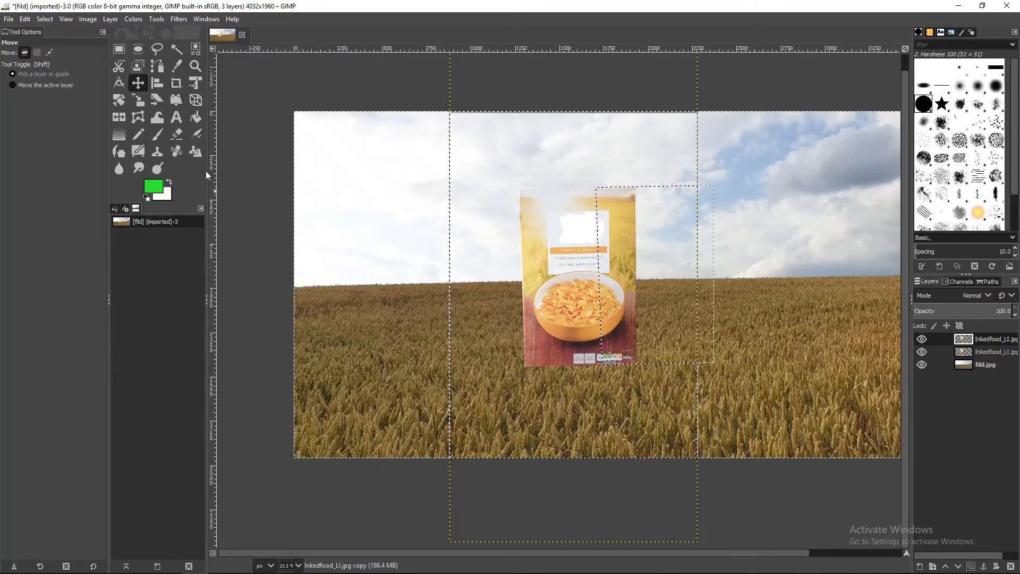
scroll(down, 3)
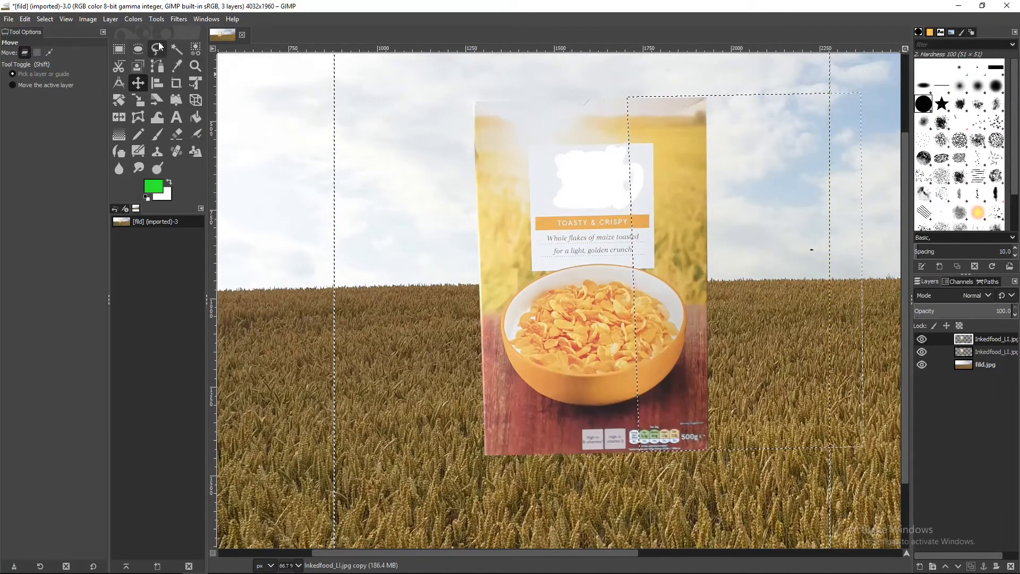
click(157, 48)
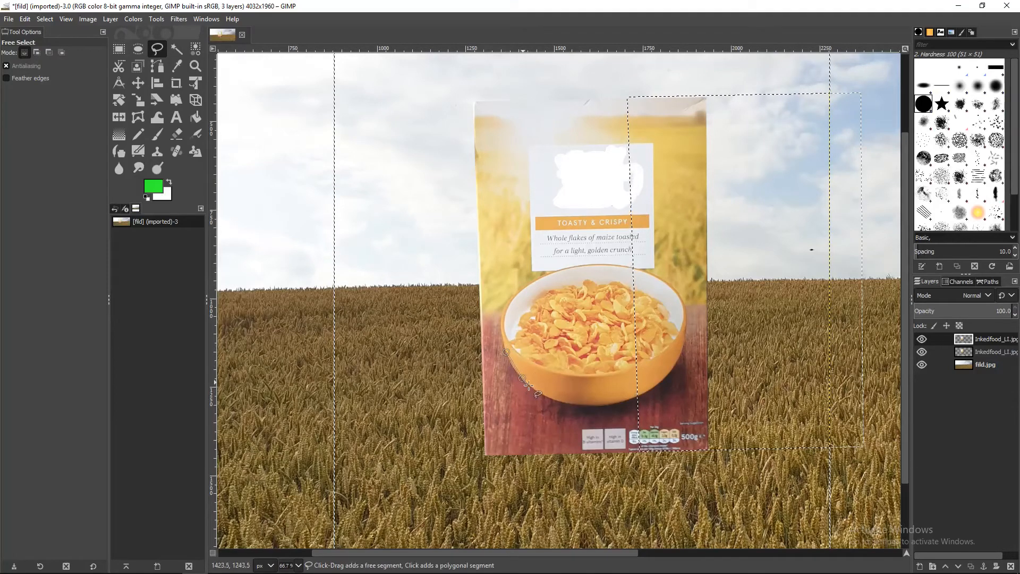
click(589, 407)
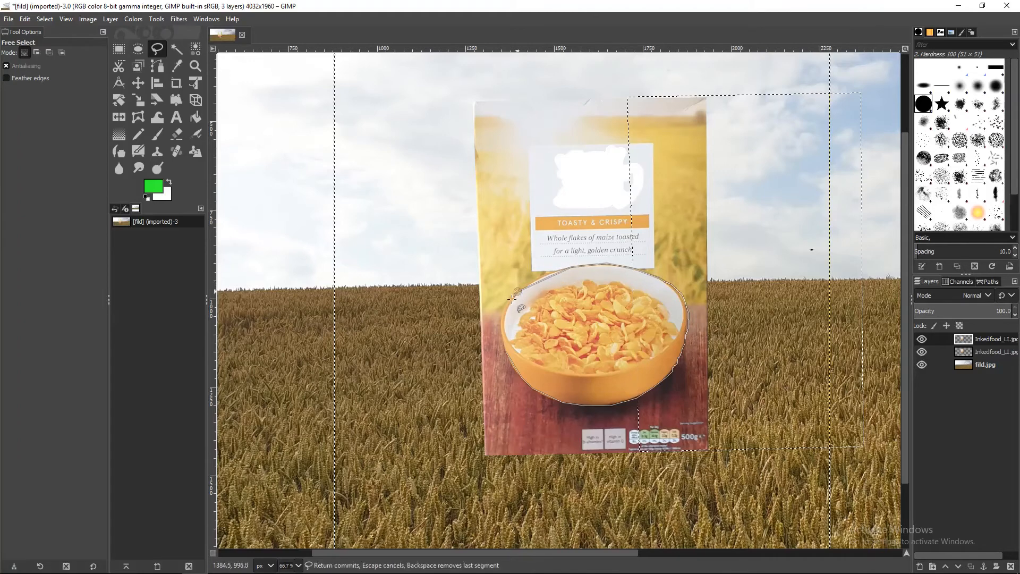
click(500, 351)
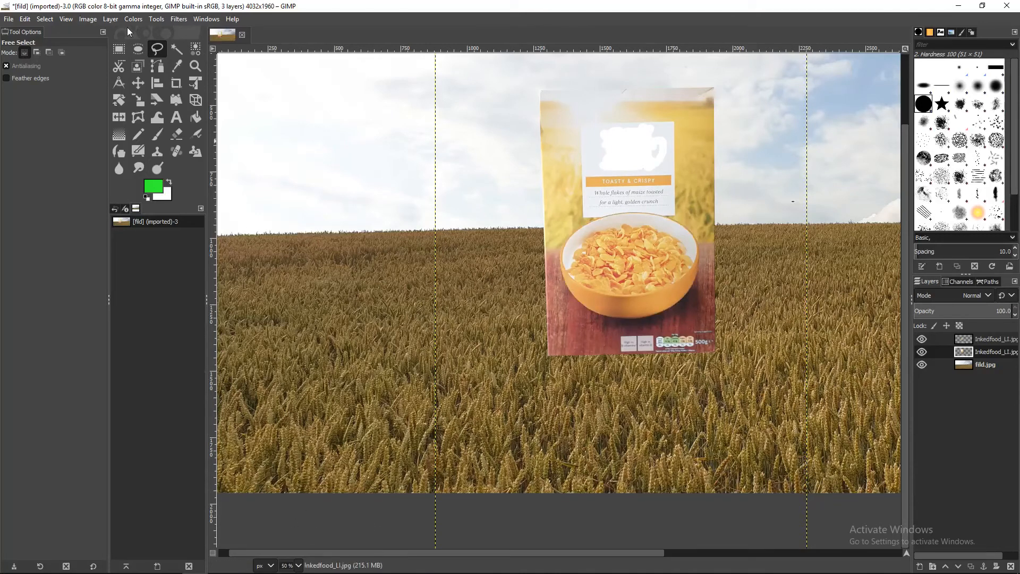
Make the lower box copy black-and-white with Extract Component using the RGB Blue channel
click(133, 18)
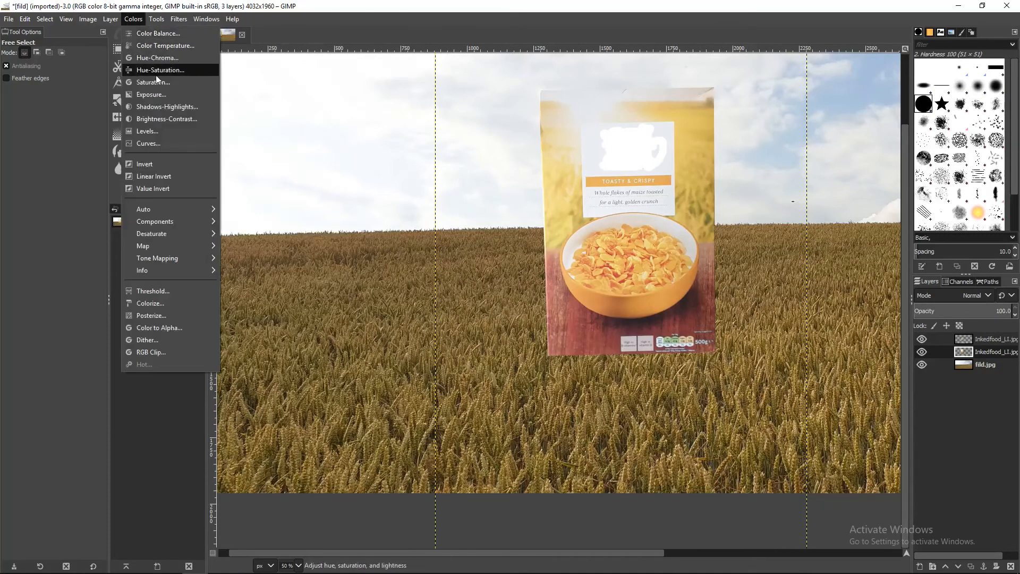
click(160, 70)
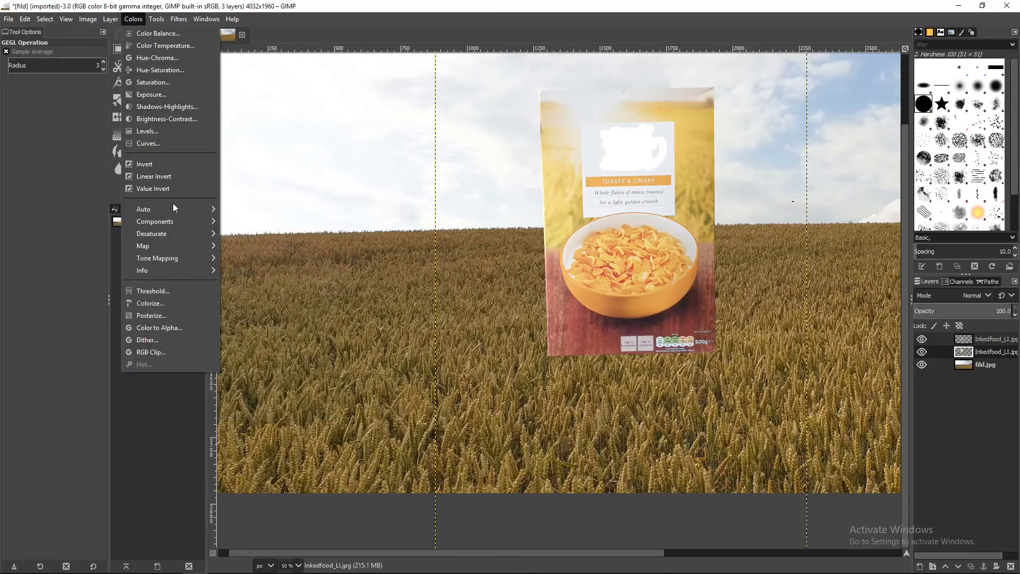
mouse_move(155, 221)
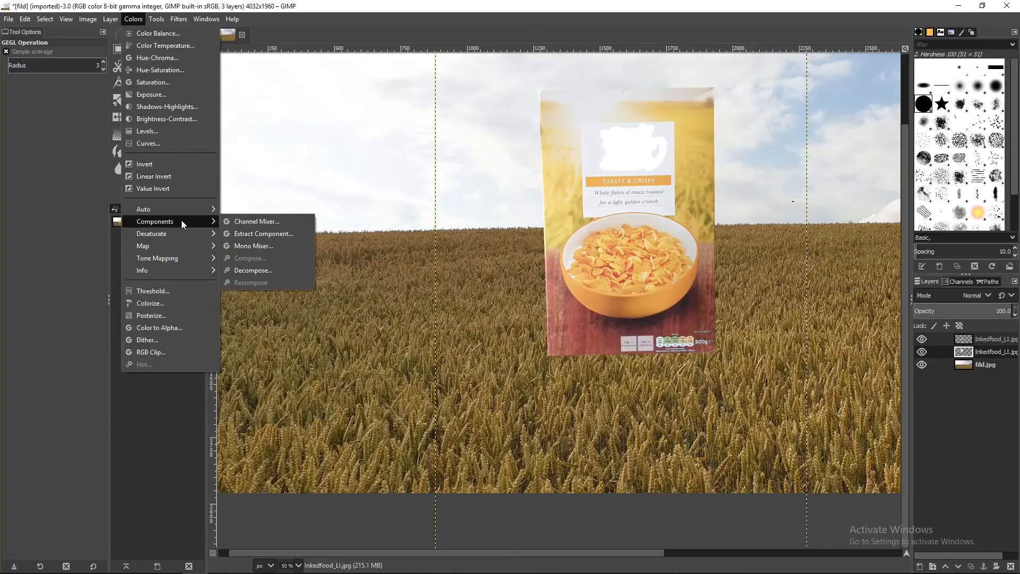
click(264, 232)
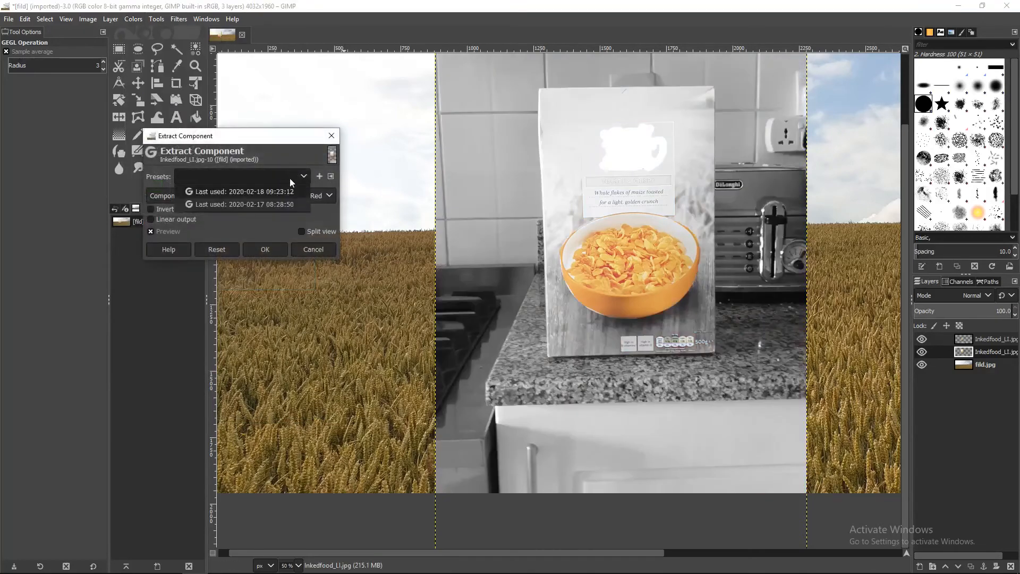
click(316, 195)
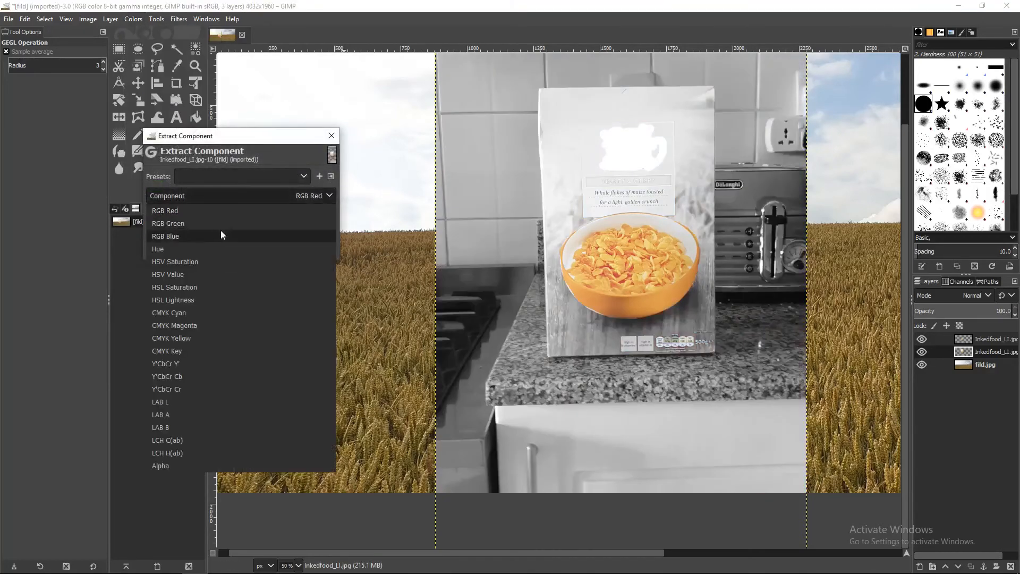
click(166, 235)
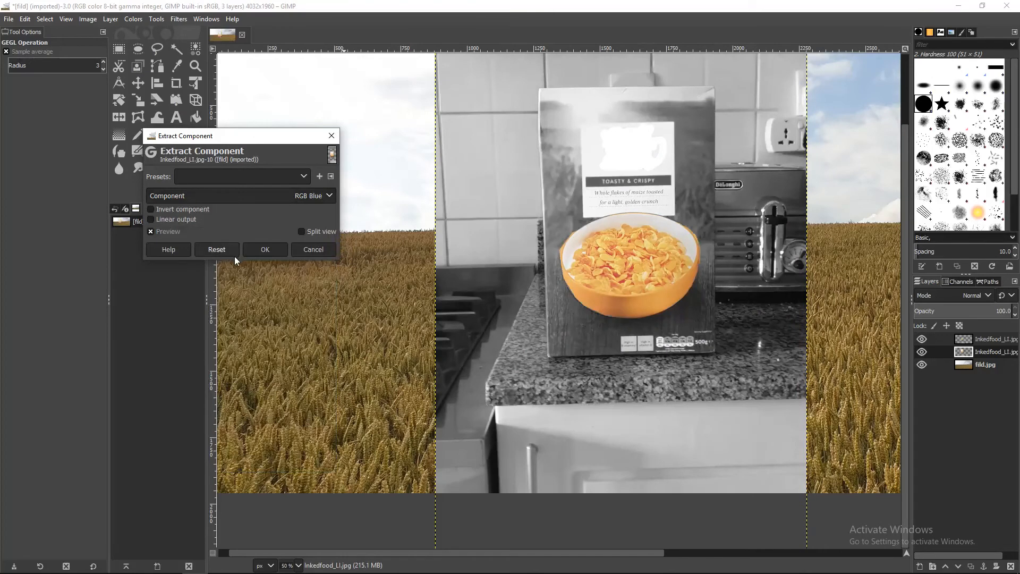
click(264, 250)
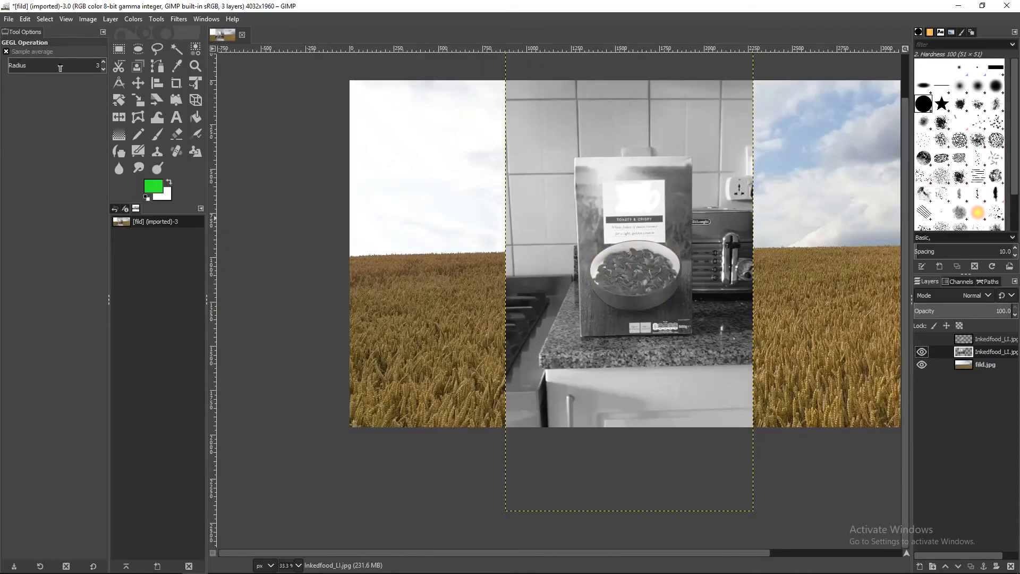
click(157, 48)
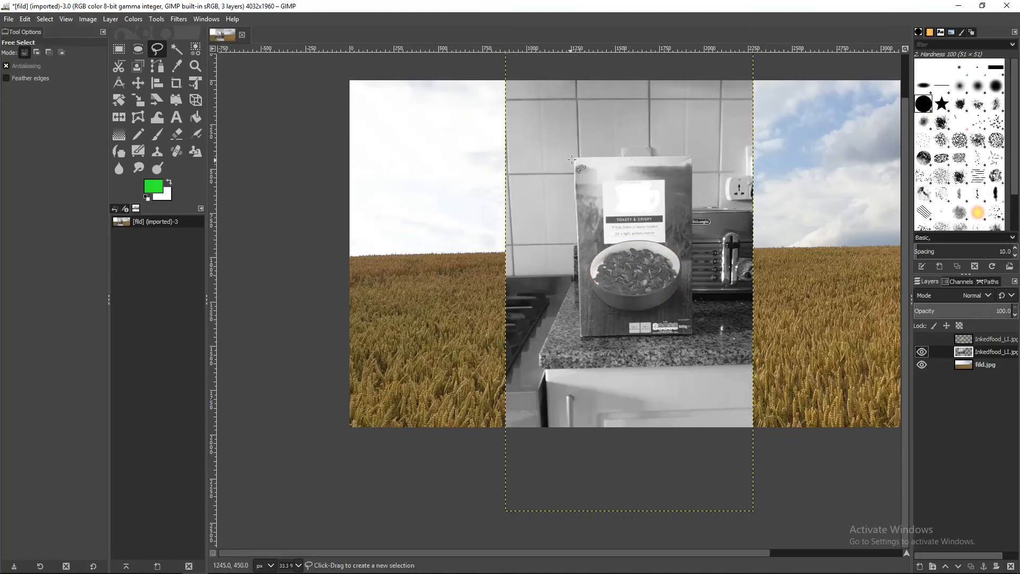